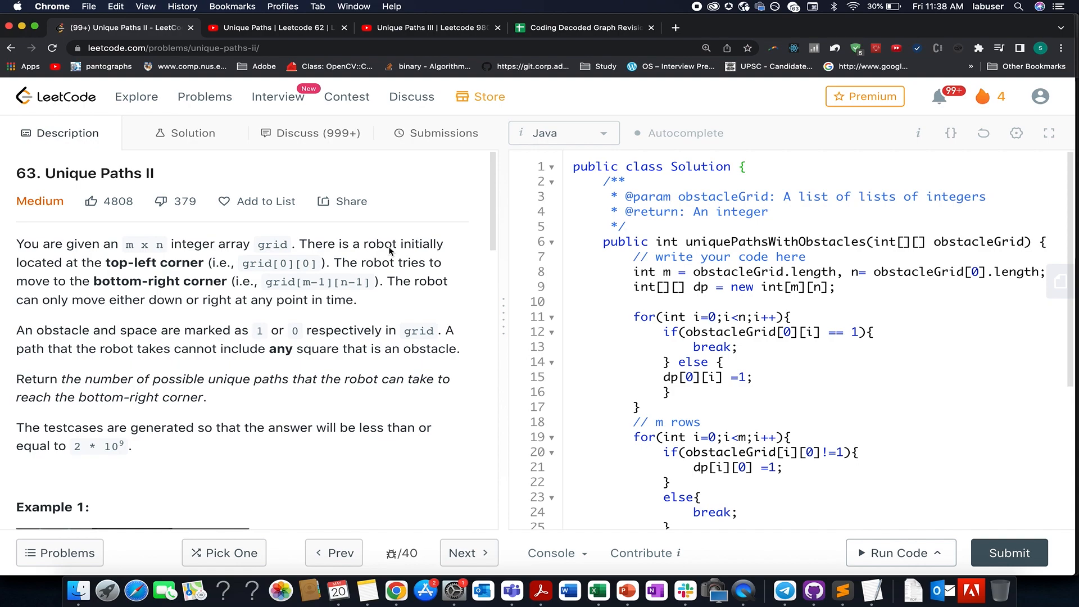
Highlight 'Unique Paths' in the title and show the Example 1 grid with its central obstacle.
double_click(92, 172)
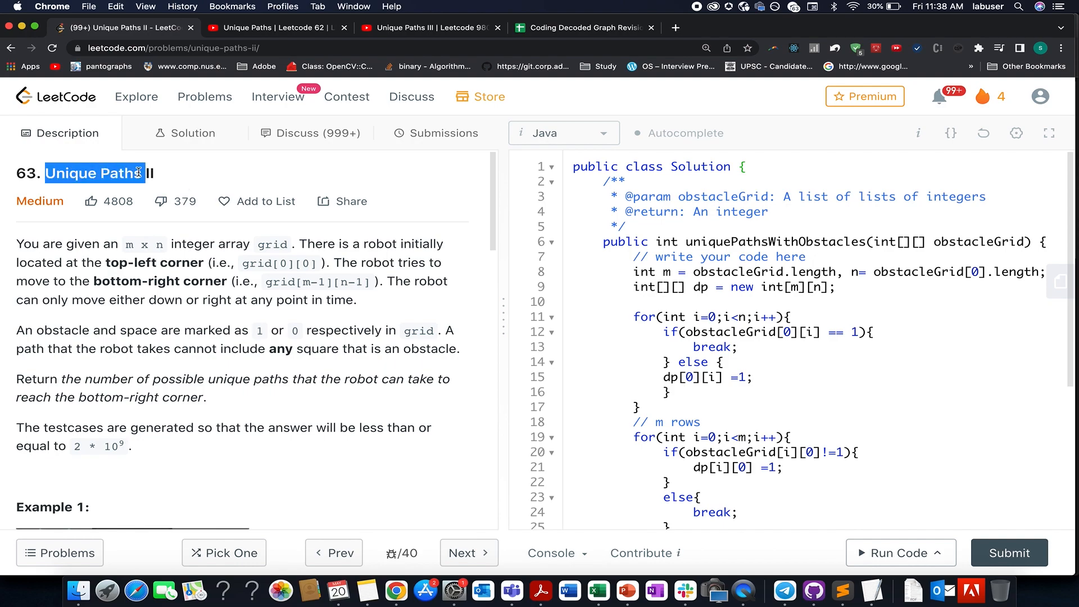
scroll("down", 3)
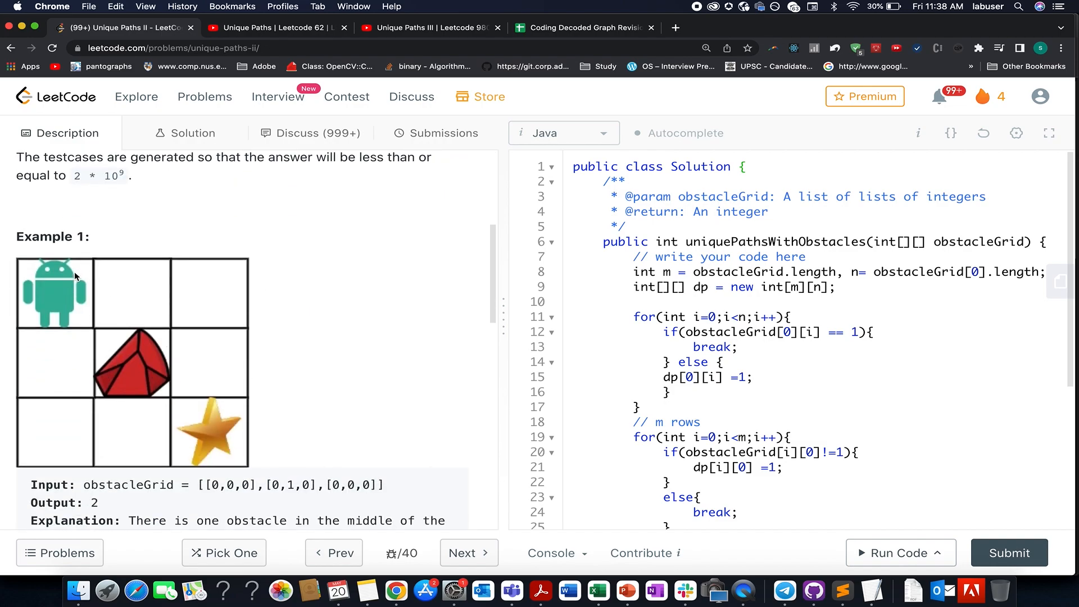
mouse_move(226, 422)
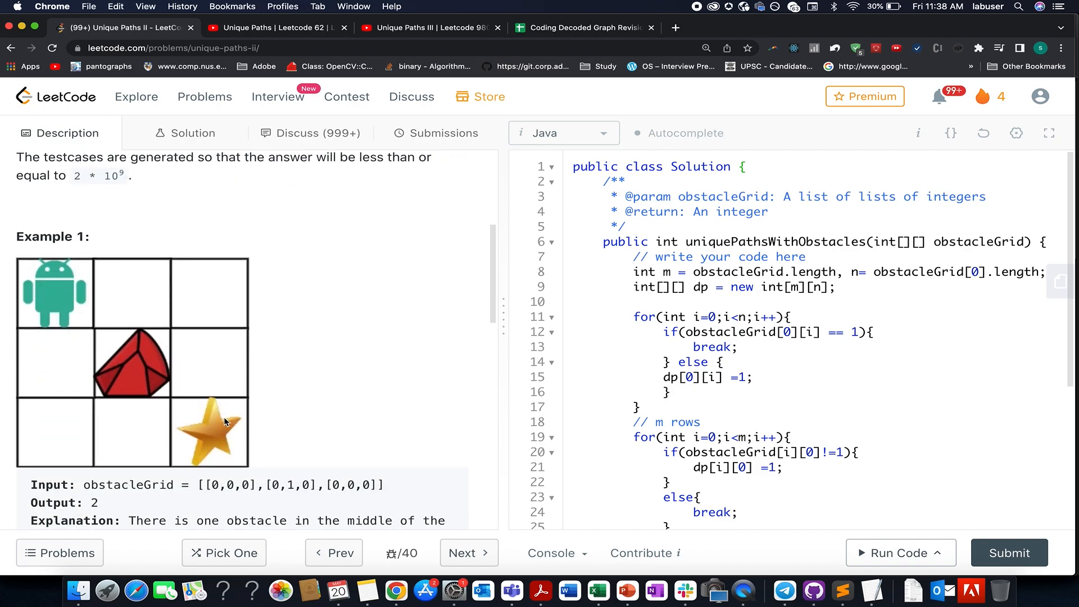
mouse_move(129, 344)
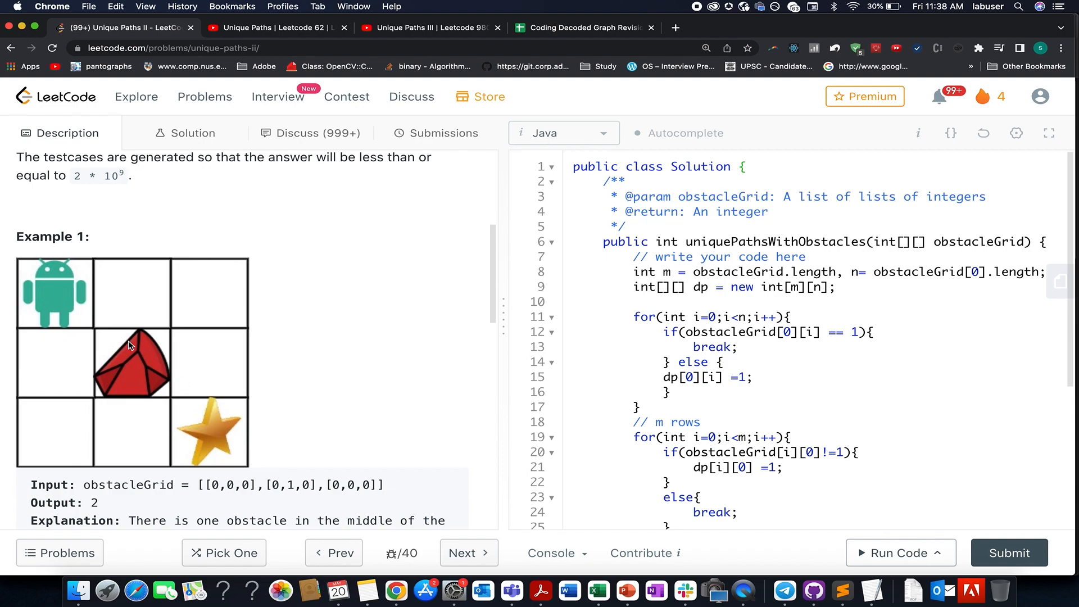
mouse_move(211, 418)
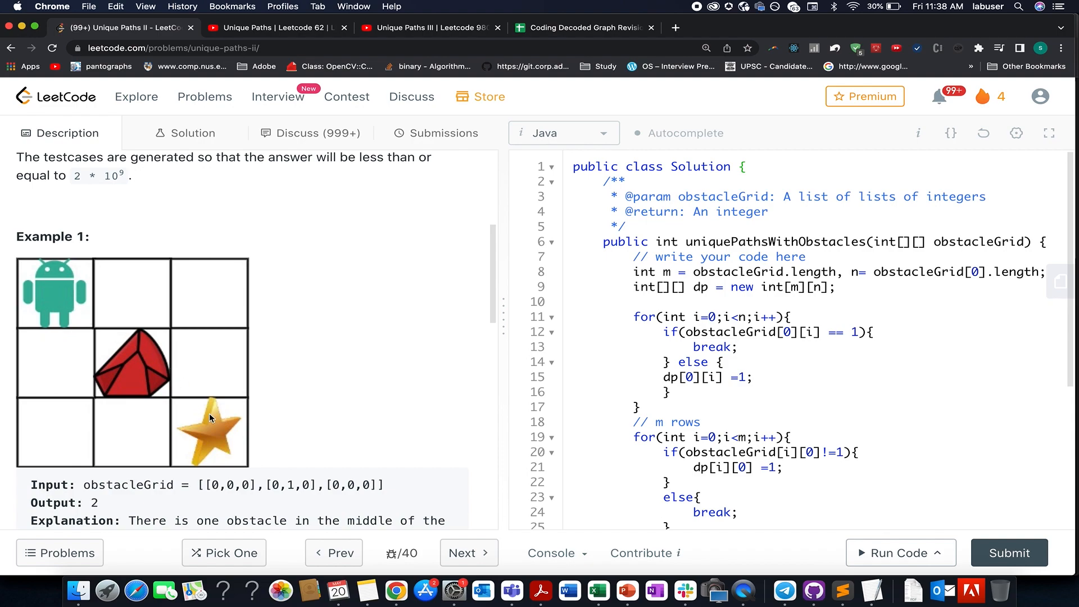
mouse_move(111, 344)
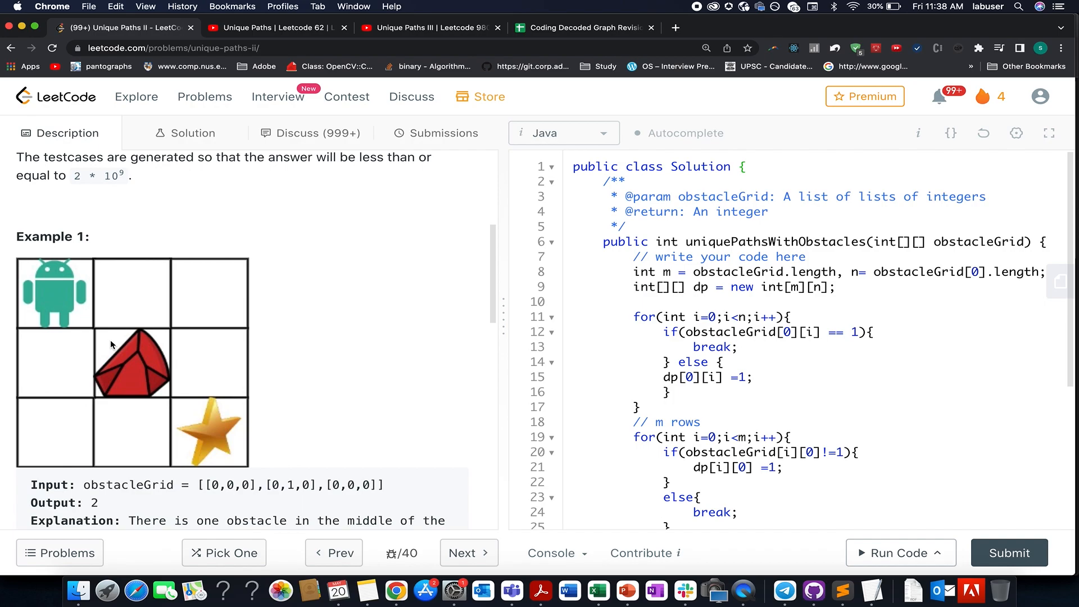
scroll("up", 3)
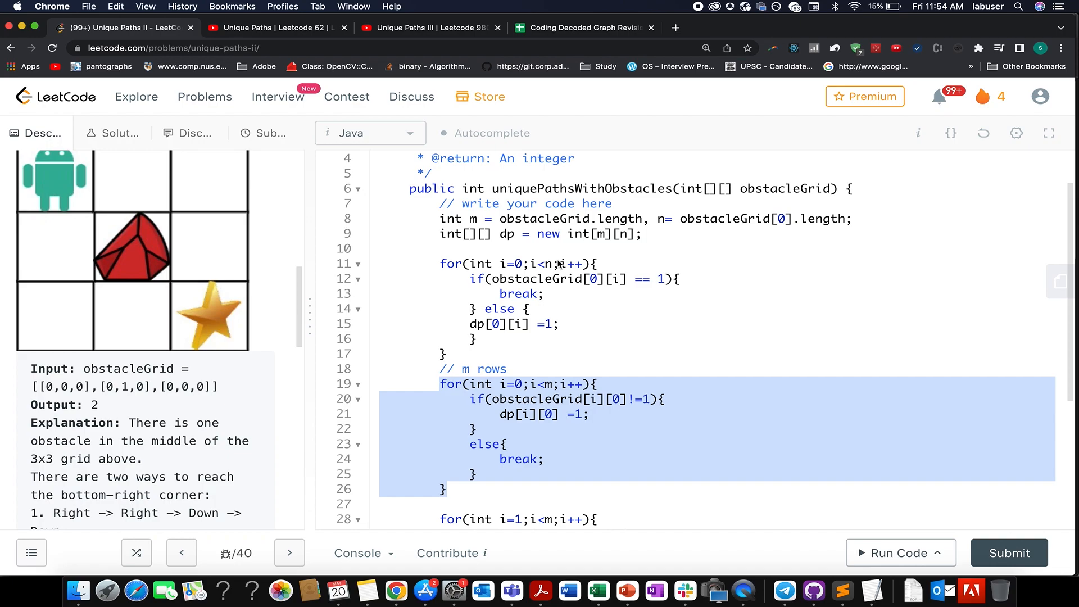
Show the 'Unique Paths | Leetcode 62' video, then the 'Unique Paths III | Leetcode 980' video.
left_click(276, 27)
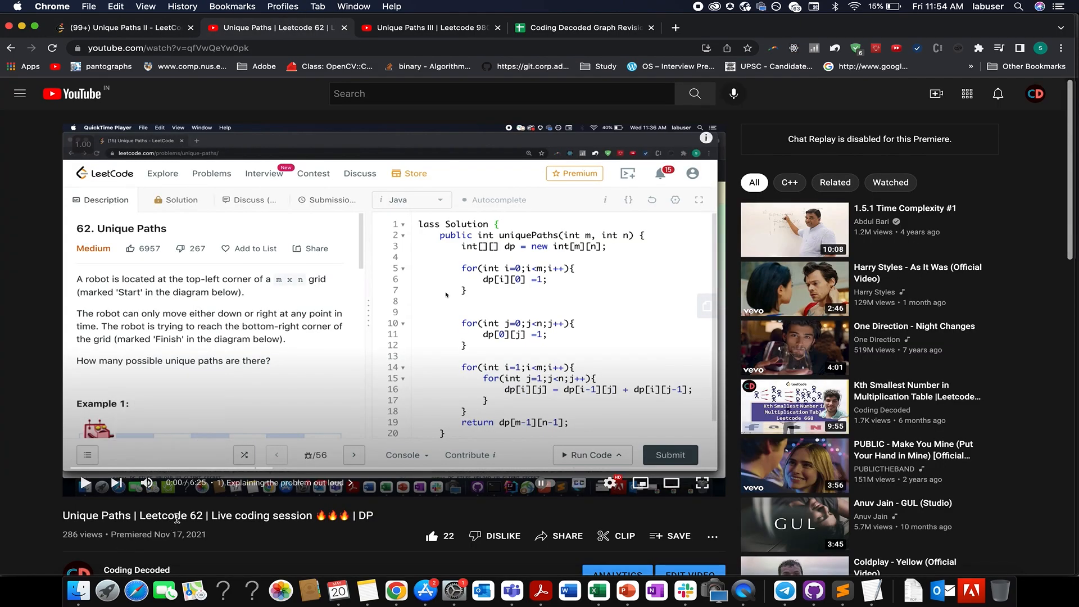
mouse_move(344, 183)
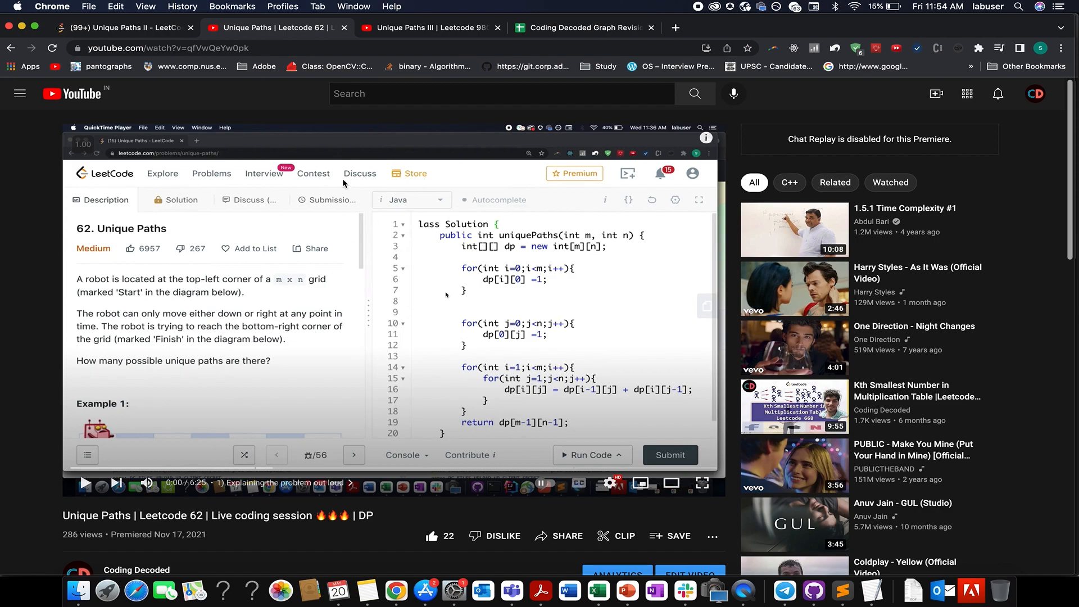
mouse_move(262, 282)
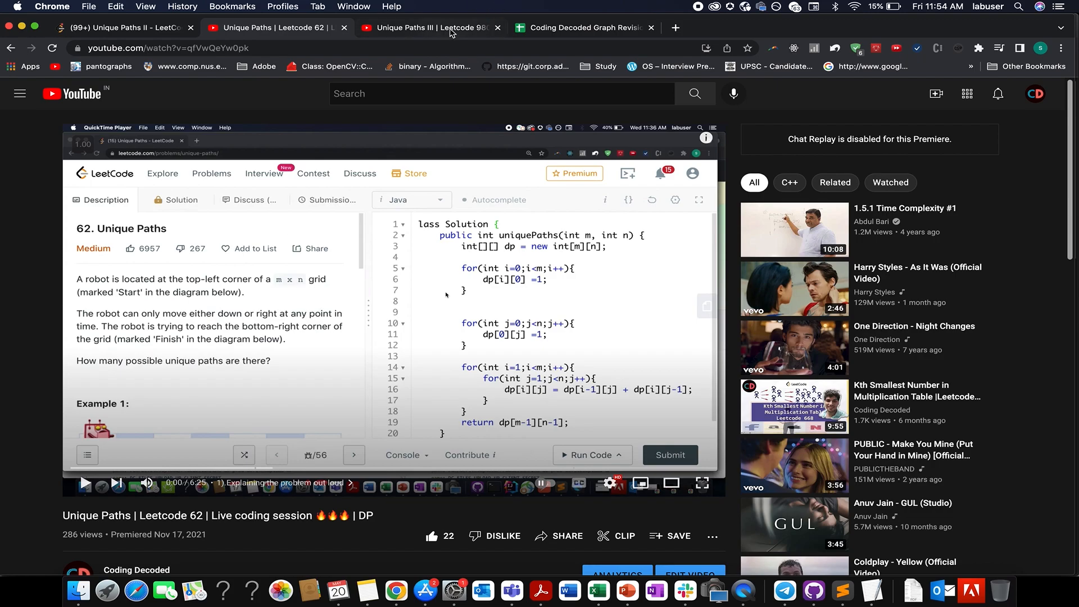
left_click(428, 28)
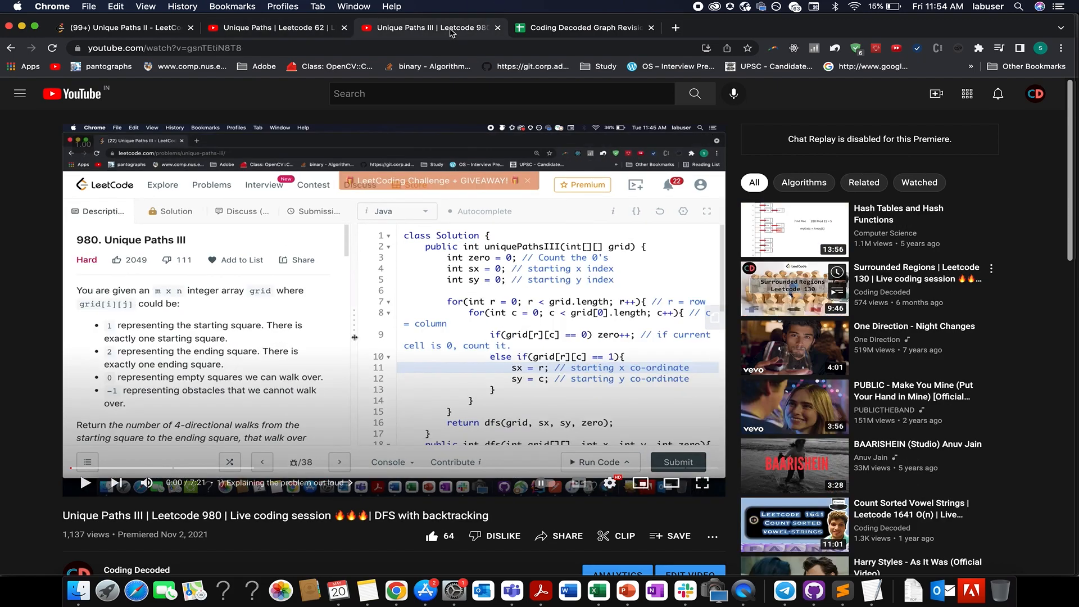
mouse_move(143, 437)
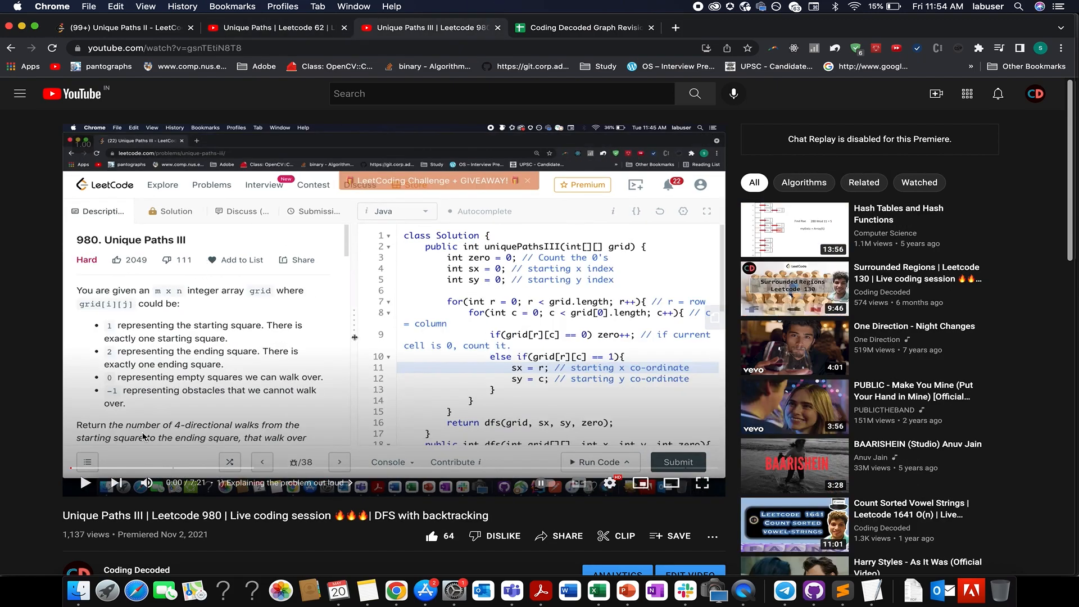
mouse_move(147, 483)
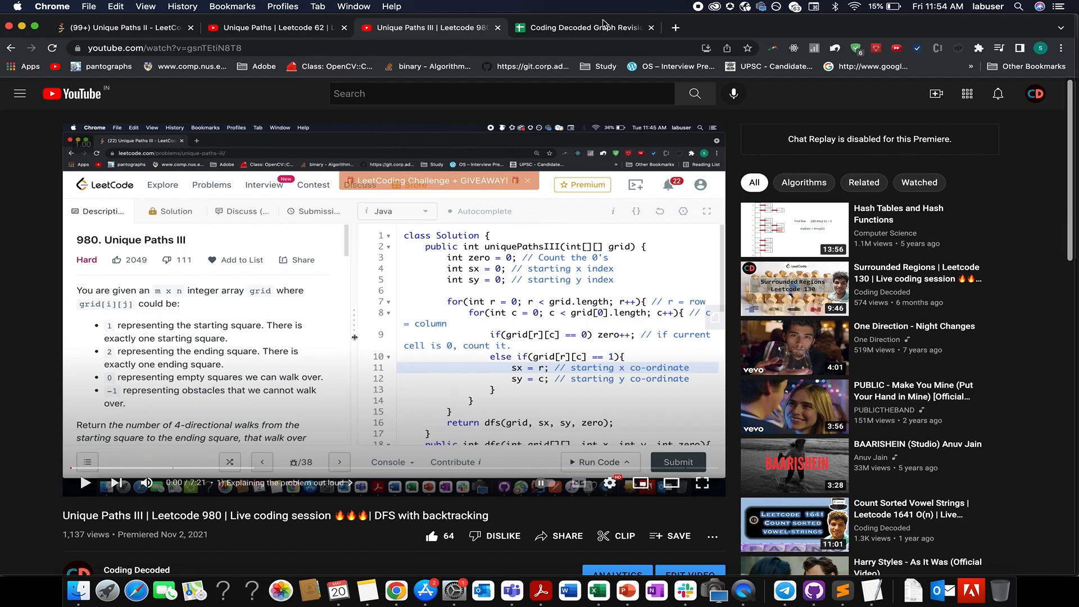
left_click(583, 28)
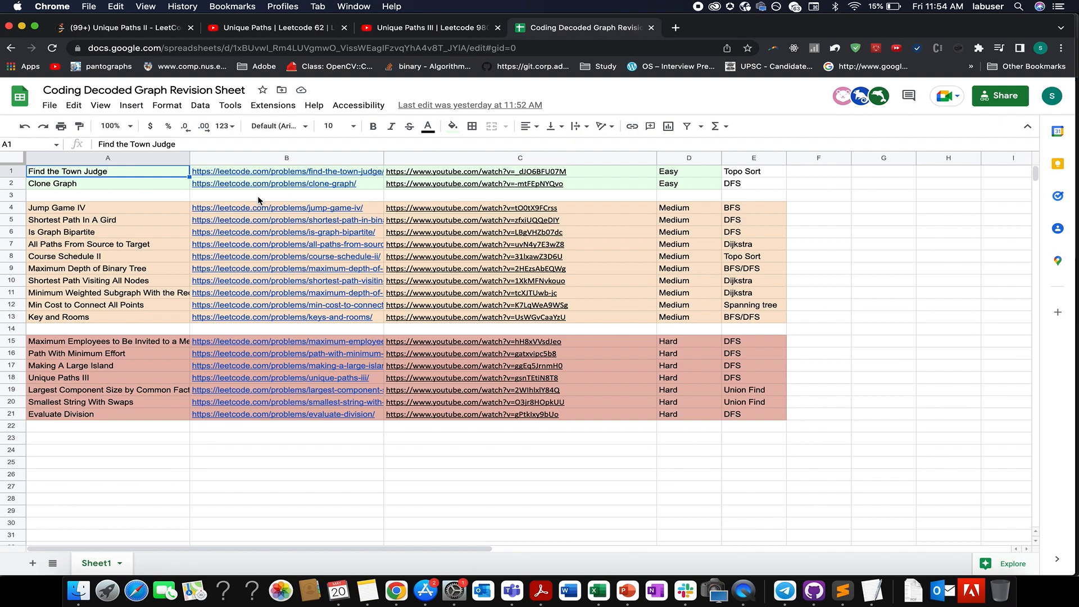
left_click(818, 291)
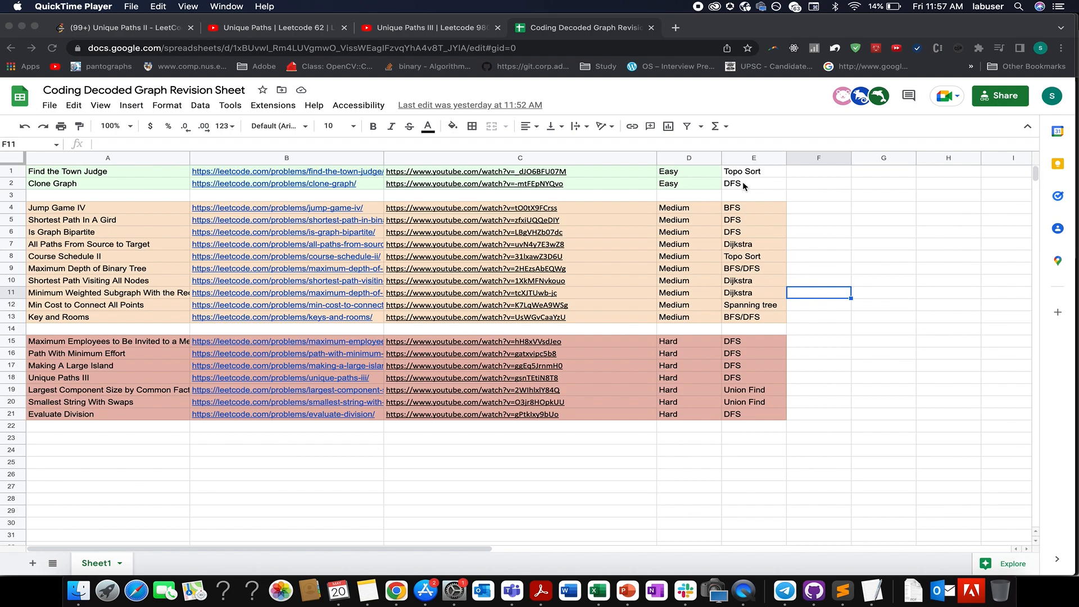
mouse_move(739, 280)
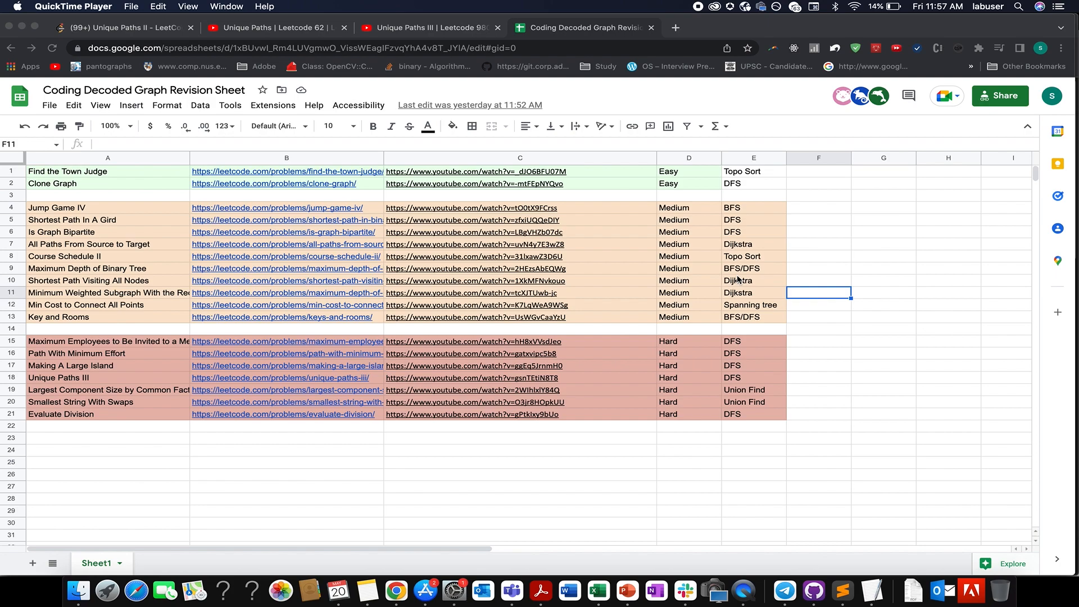
mouse_move(522, 294)
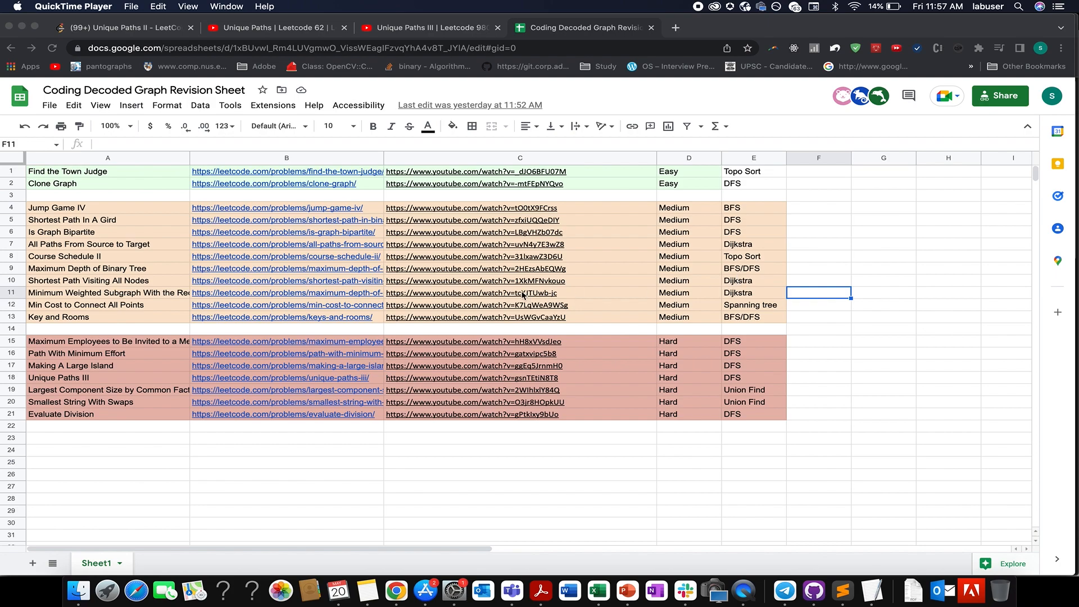
mouse_move(505, 228)
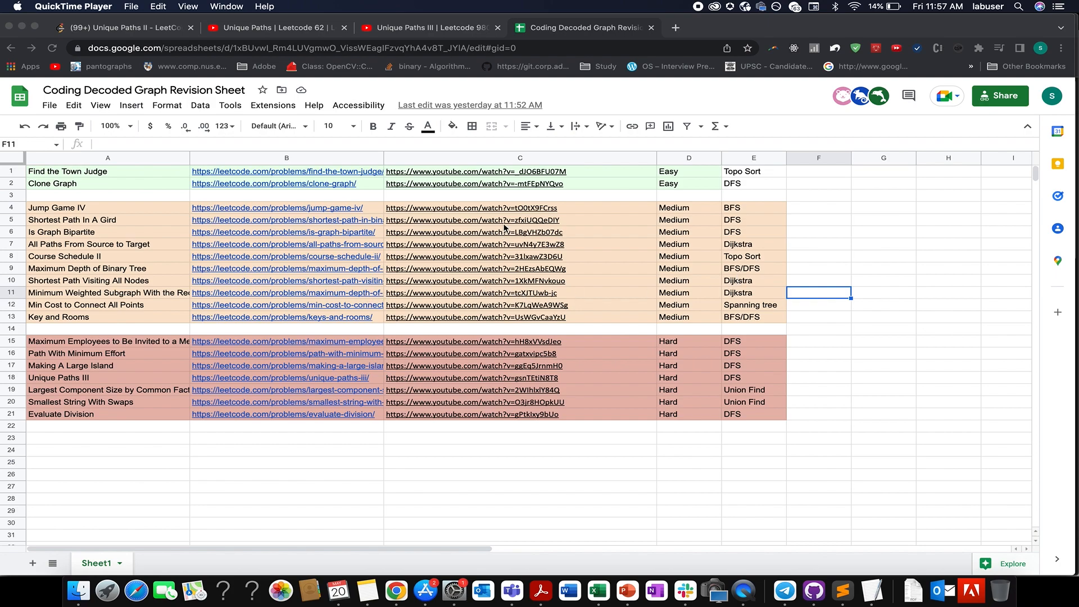
mouse_move(472, 236)
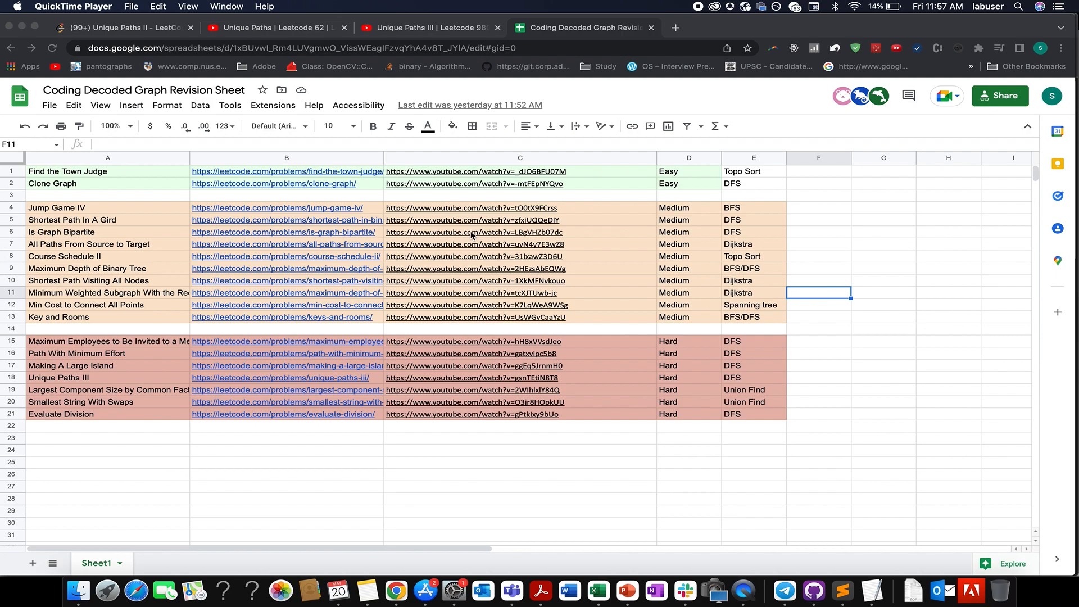
mouse_move(469, 258)
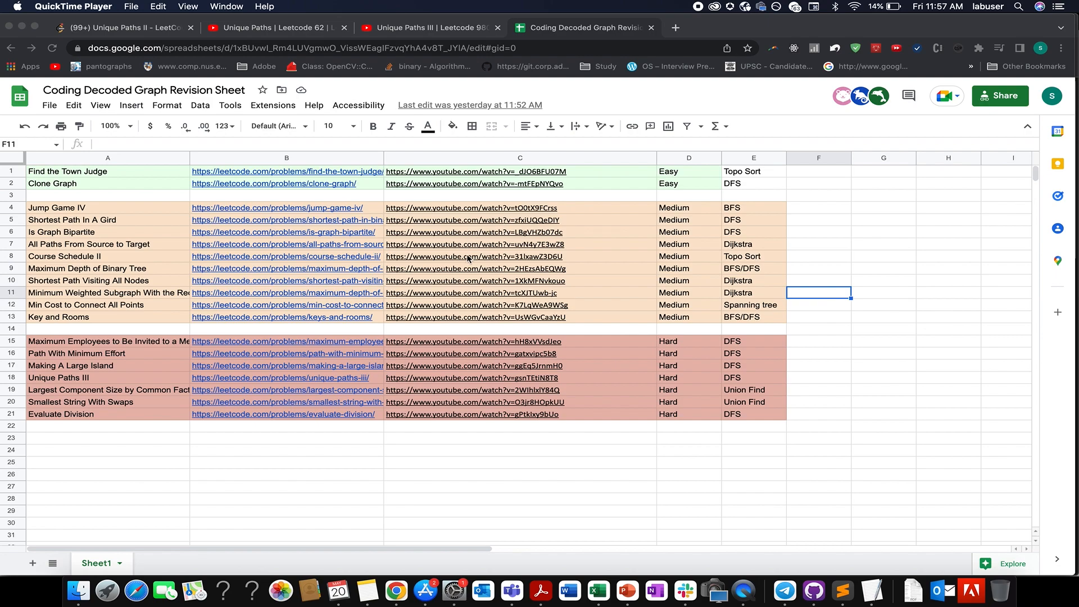
mouse_move(182, 46)
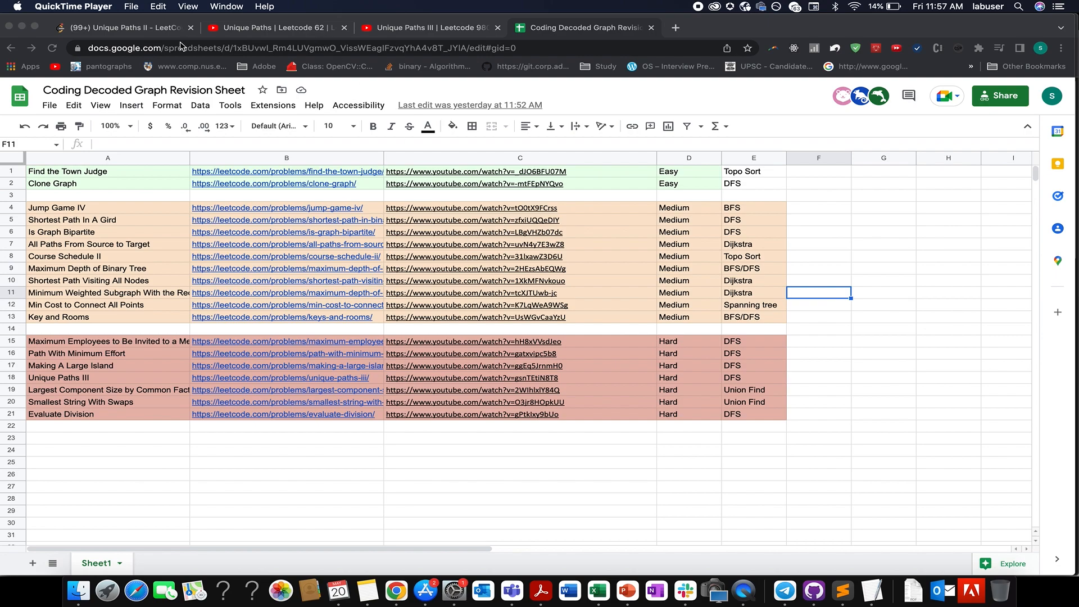
Return to the accepted Unique Paths II Java code and review its first-row and first-column loops.
left_click(124, 27)
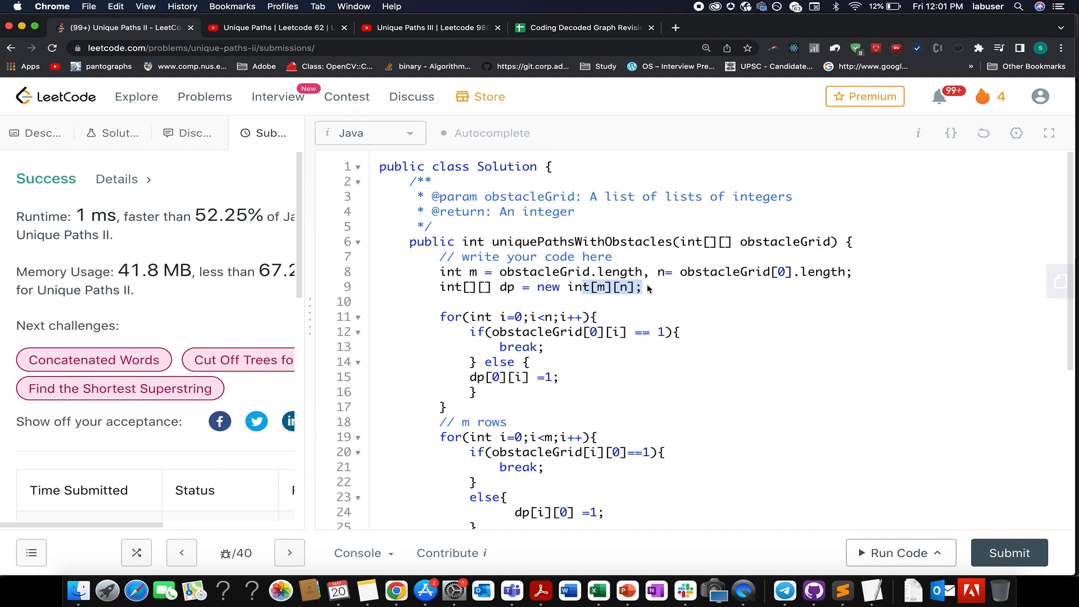
scroll("down", 3)
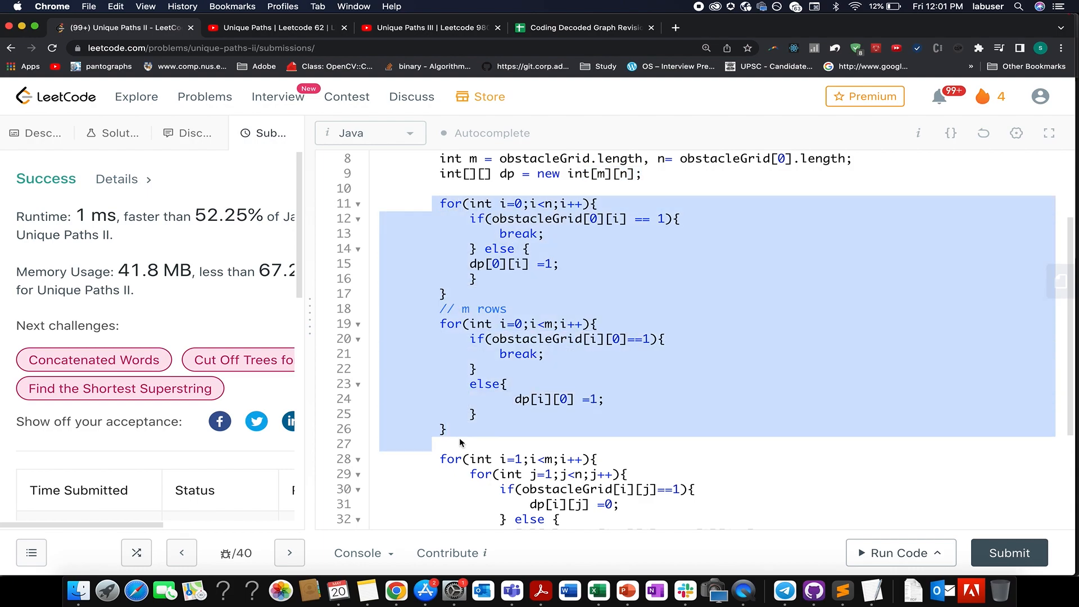
left_click(530, 338)
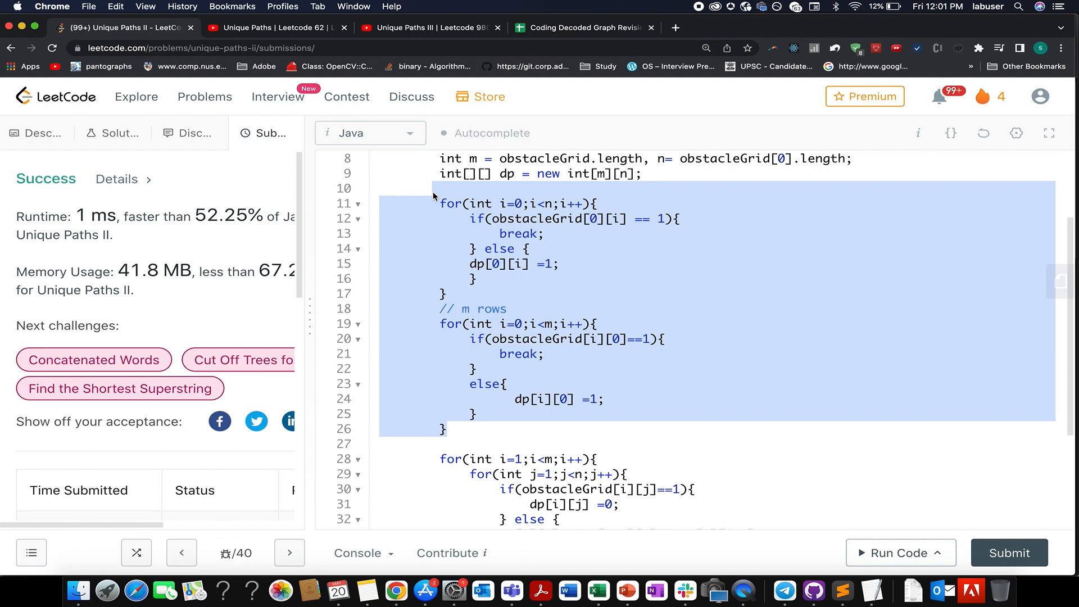
scroll("down", 3)
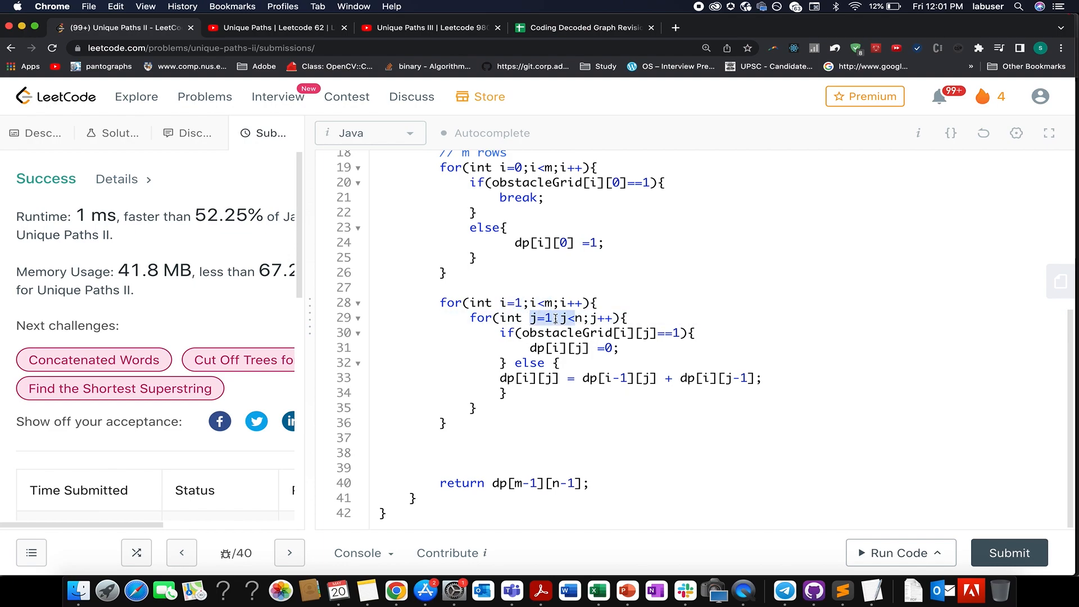
left_click(585, 334)
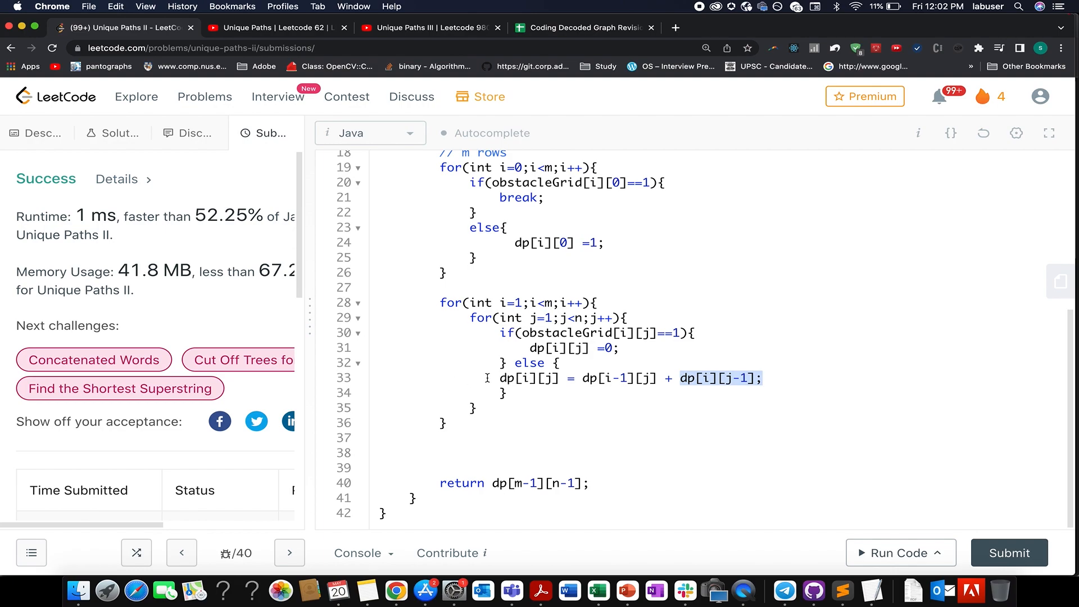
double_click(527, 377)
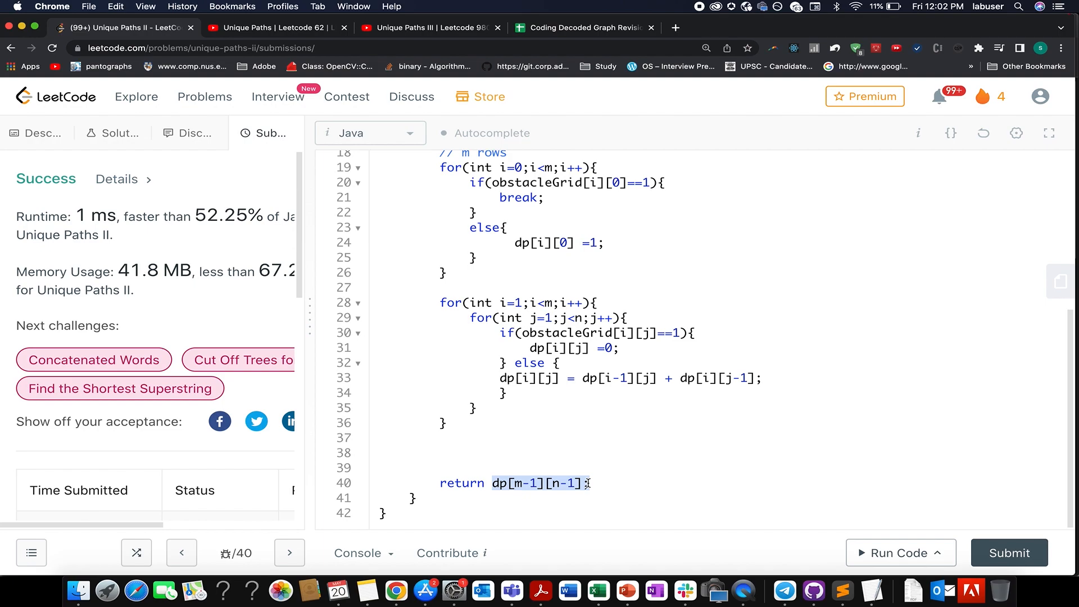
mouse_move(945, 534)
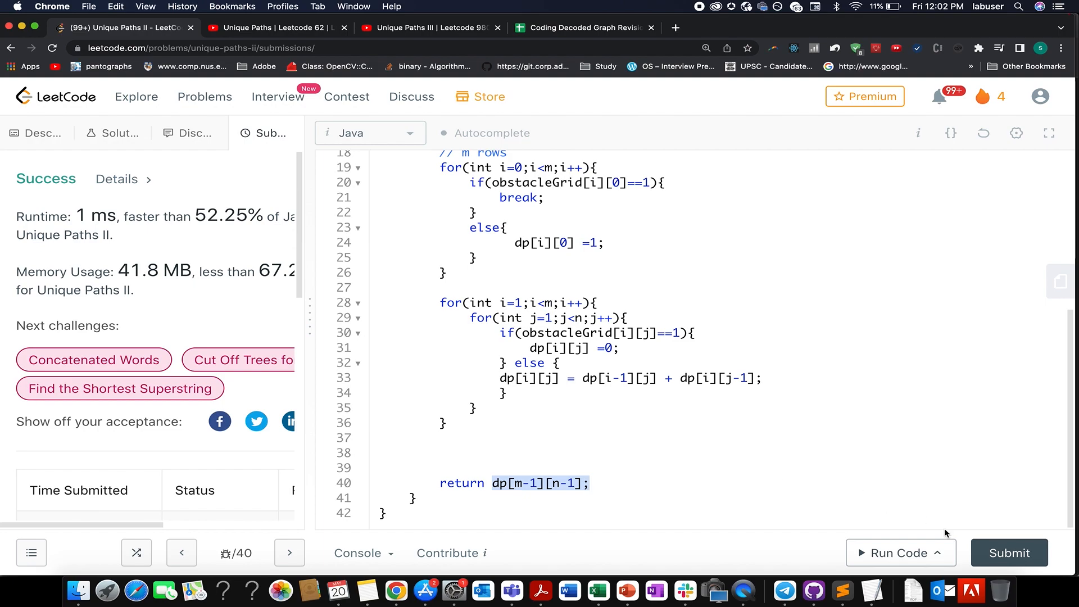
Resubmit for a 0 ms acceptance, add an O(n(m)) complexity comment, and show the revision sheet.
left_click(1008, 552)
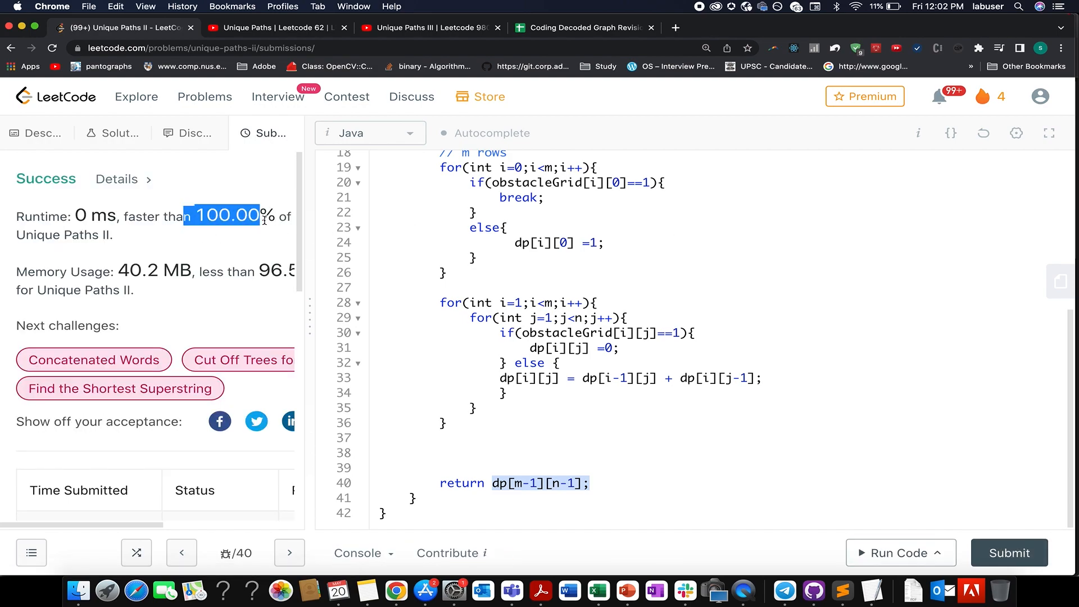
scroll("up", 3)
type("// TC :")
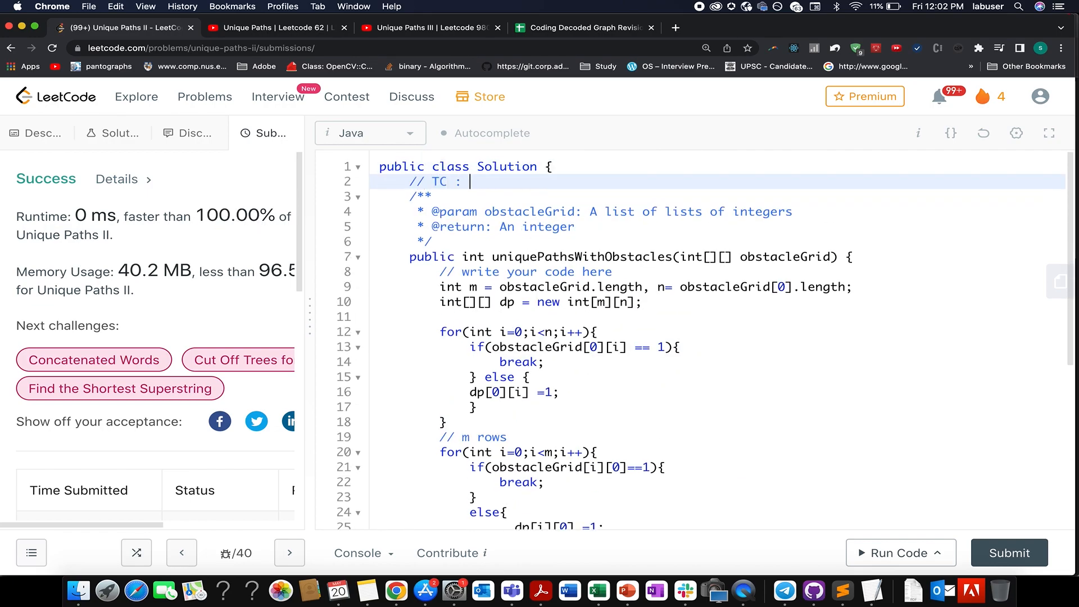
type("O(n(m))")
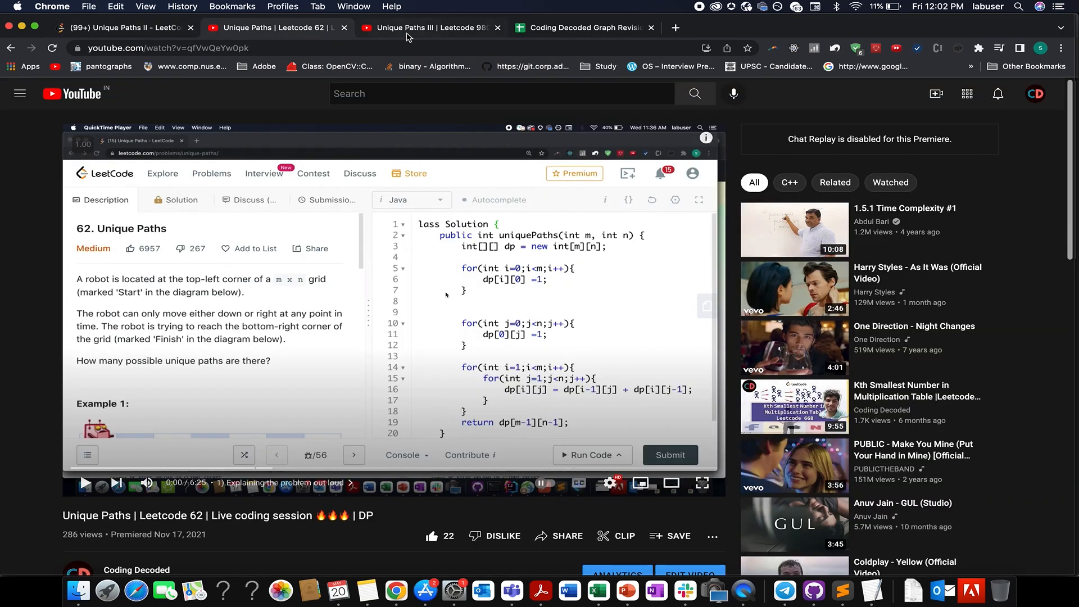
left_click(585, 27)
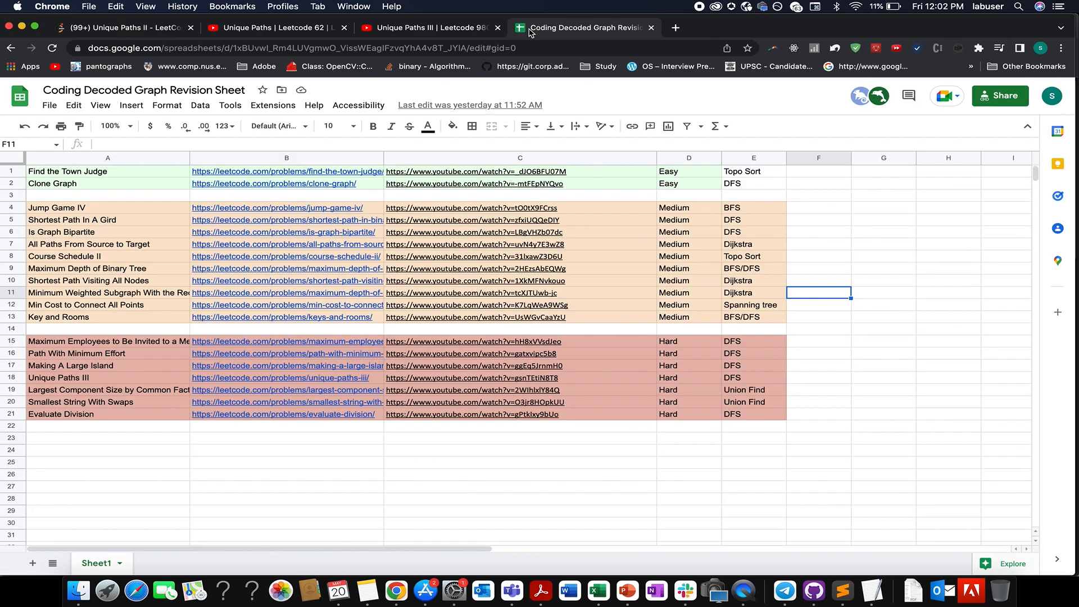